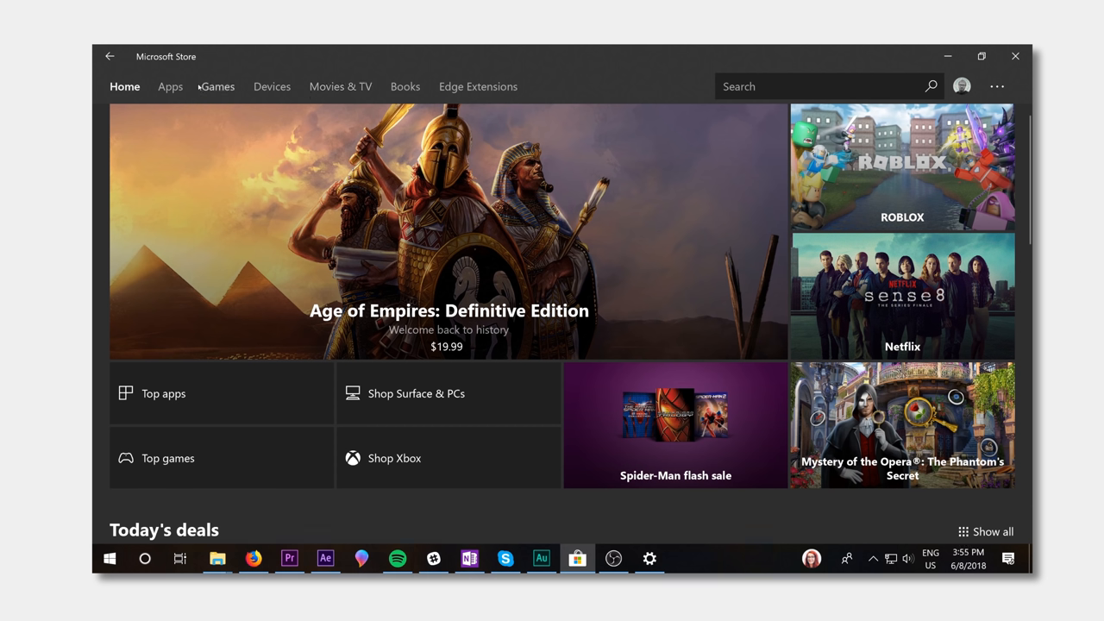
Search the Store for Firefox, clear the search, then start searching for Chrome.
{"action": "left_click", "coordinate": [170, 86]}
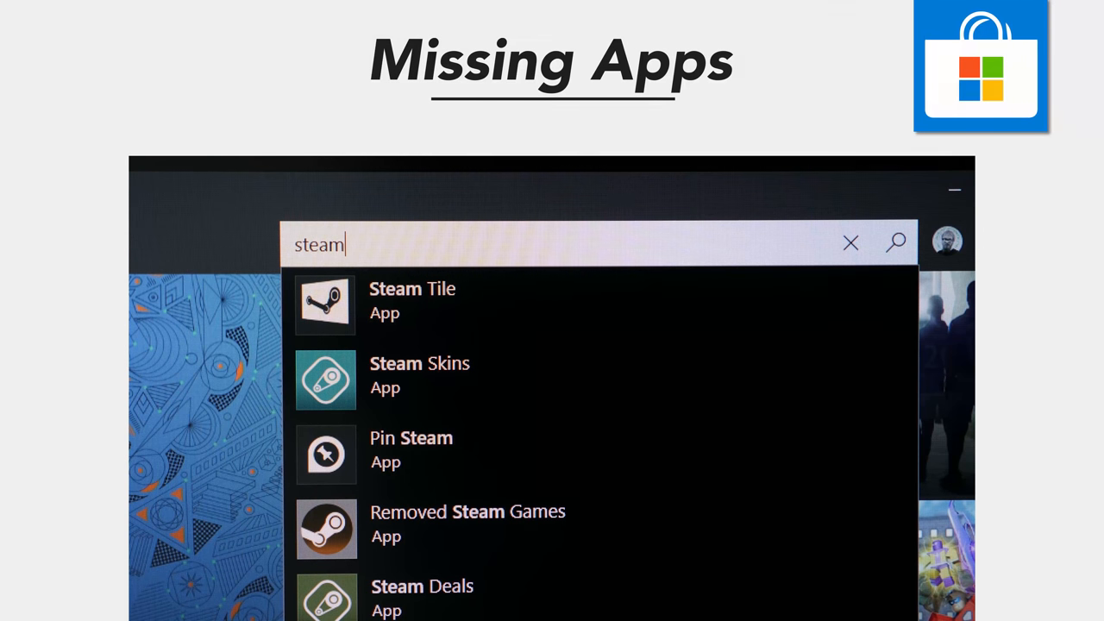
{"action": "type", "text": "firefox"}
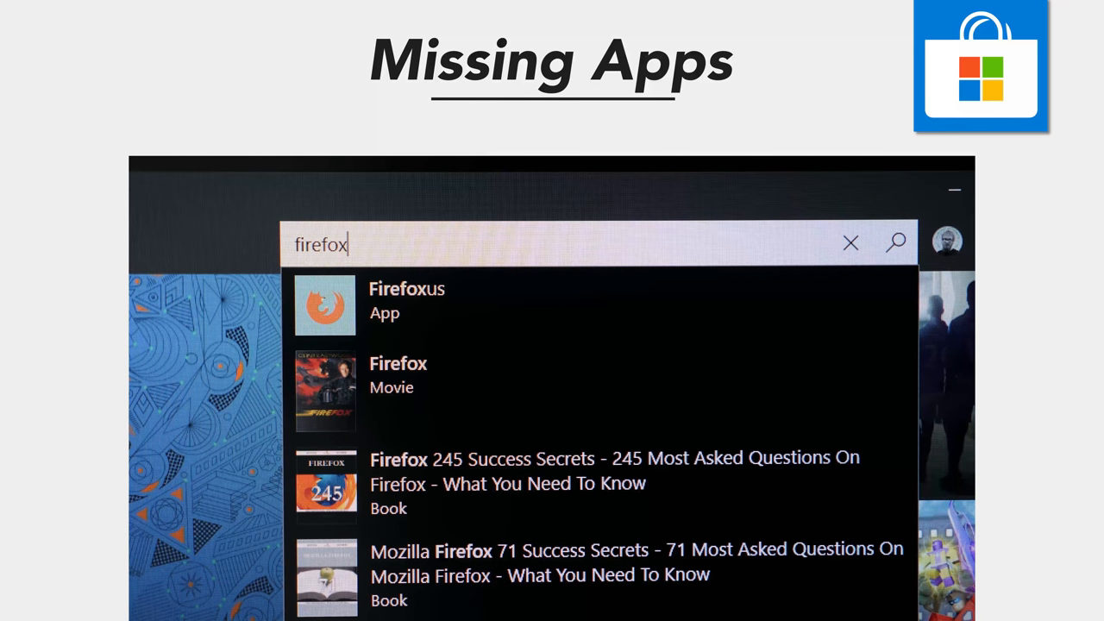
{"action": "left_click", "coordinate": [849, 242]}
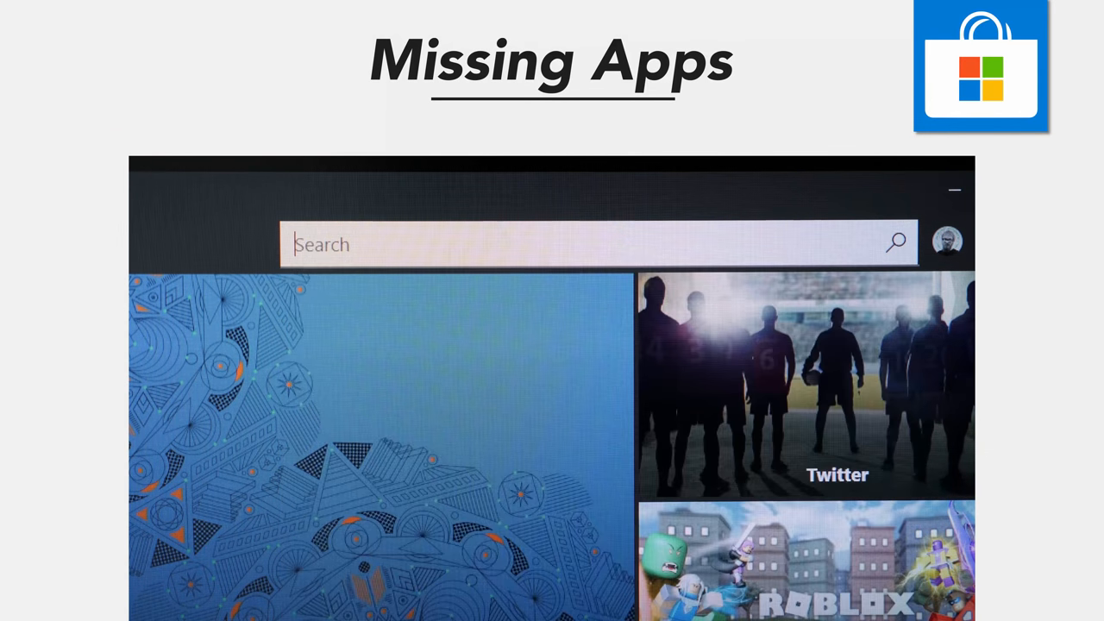
{"action": "type", "text": "chrome"}
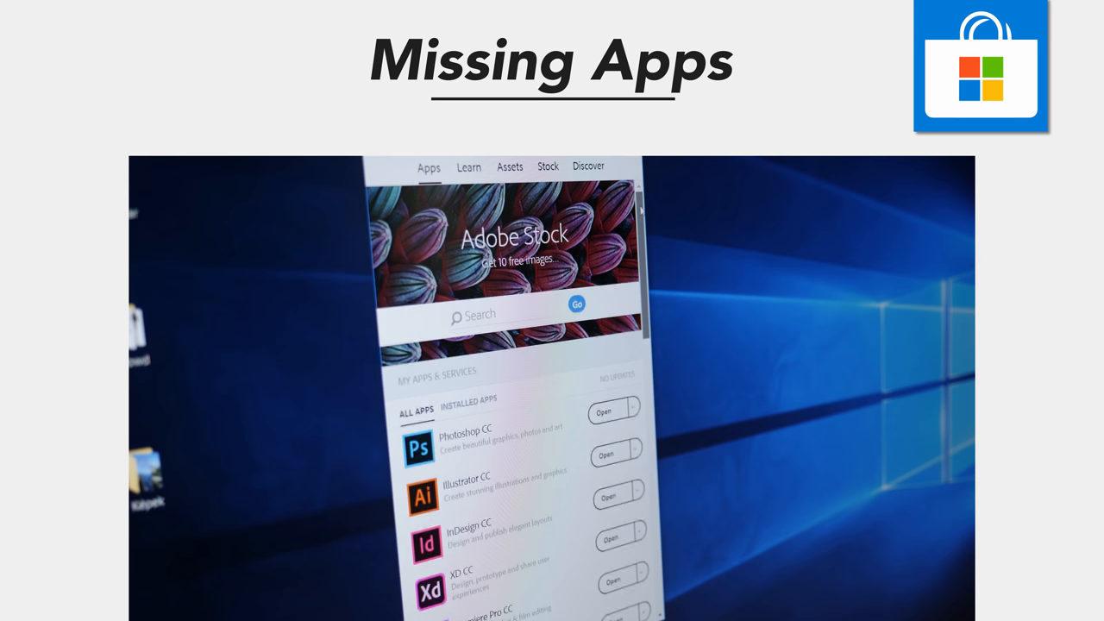
{"action": "scroll", "scroll_direction": "down", "scroll_amount": 3}
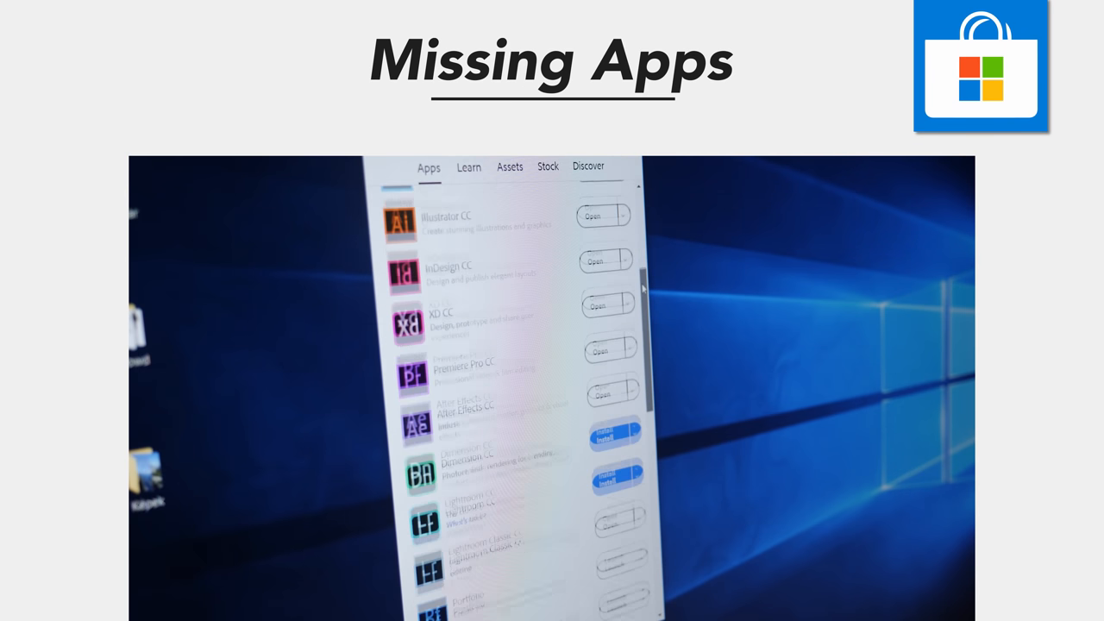
{"action": "scroll", "scroll_direction": "down", "scroll_amount": 3}
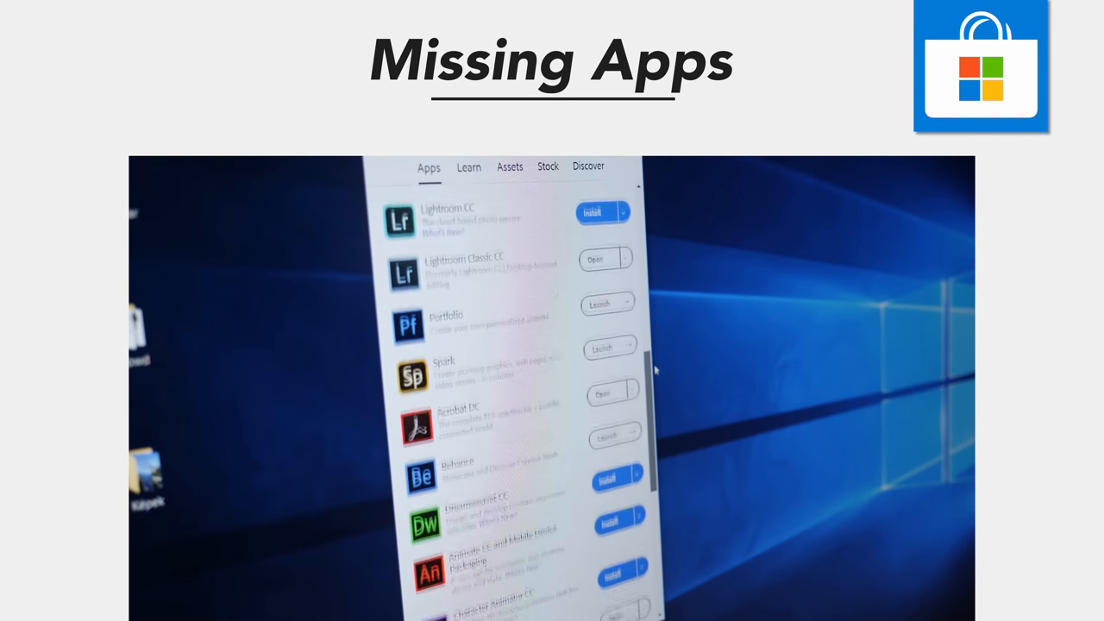
{"action": "scroll", "scroll_direction": "down", "scroll_amount": 3}
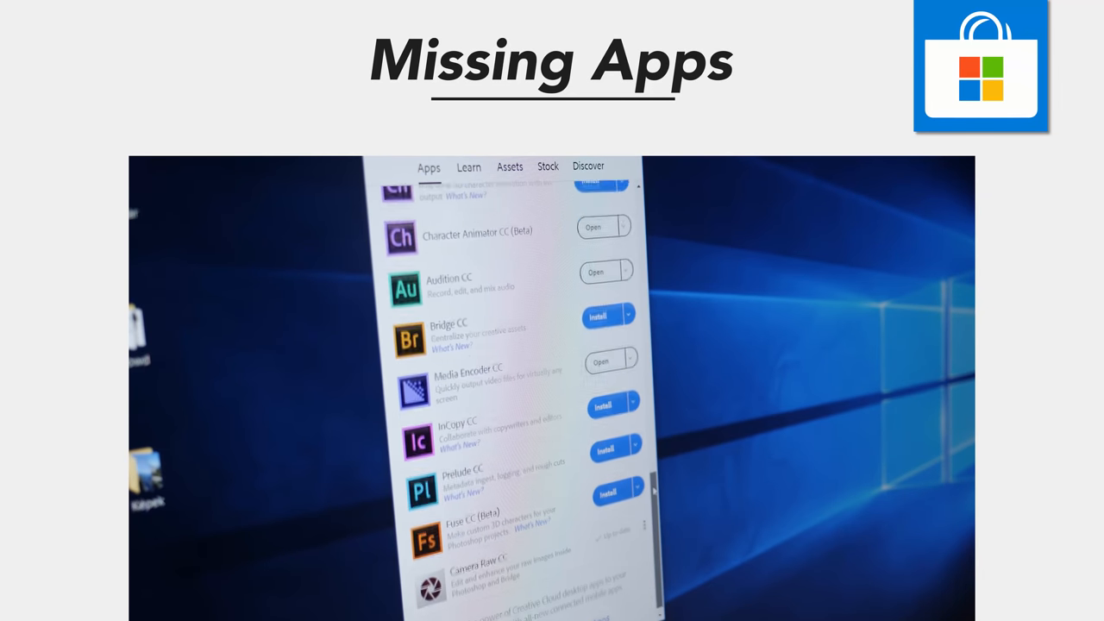
{"action": "scroll", "scroll_direction": "up", "scroll_amount": 3}
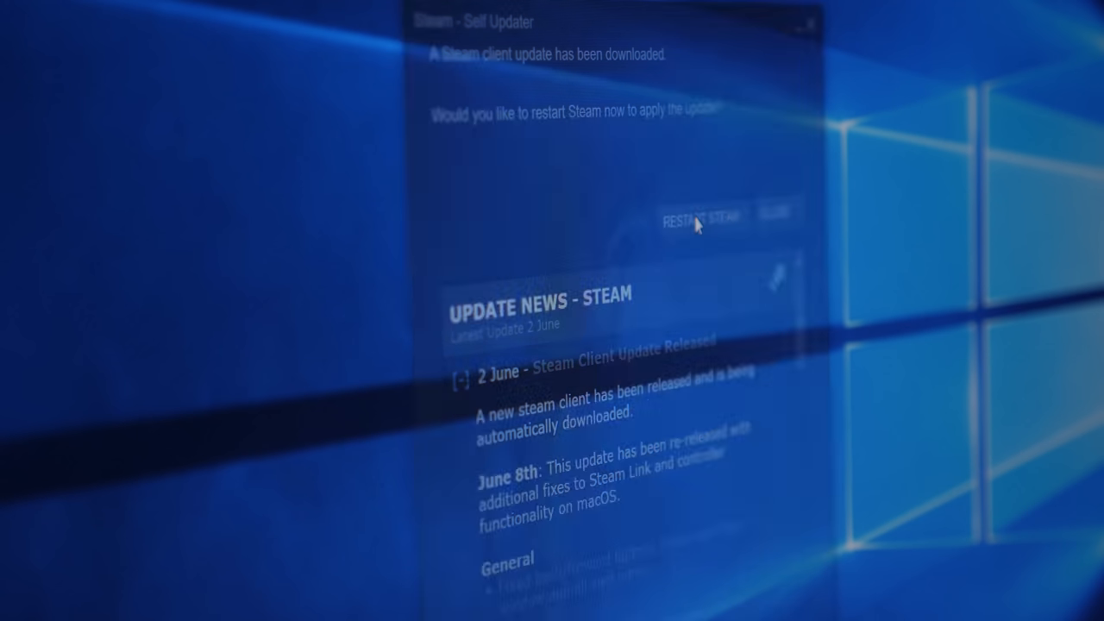
Restart Steam from the Self Updater dialog to apply the update.
{"action": "left_click", "coordinate": [700, 220]}
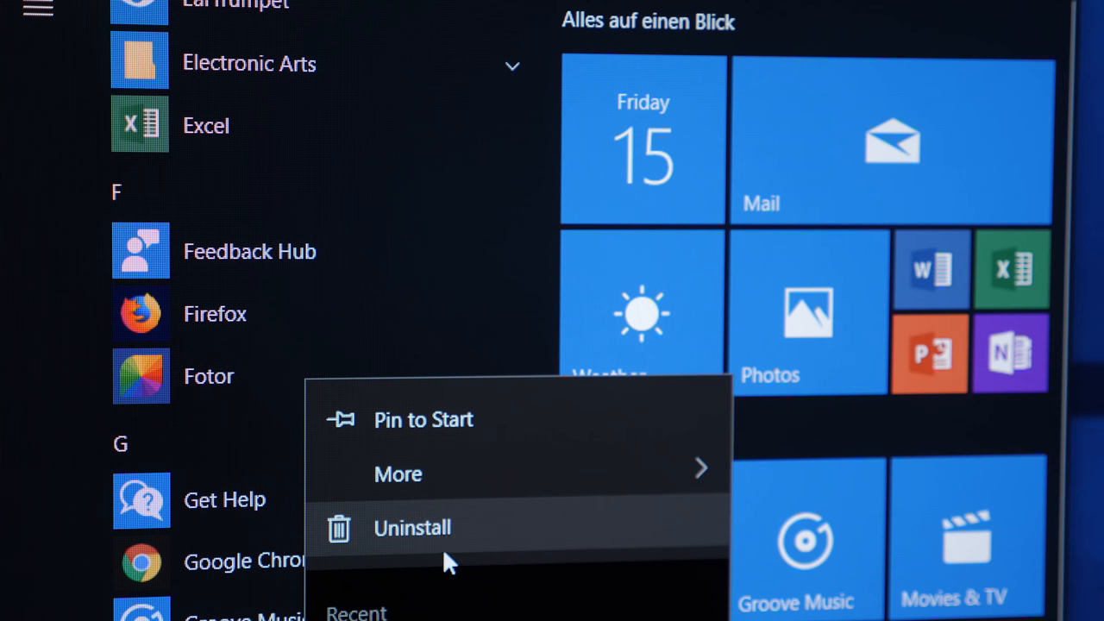
Uninstall the Fotor app from the Start menu and confirm its removal.
{"action": "left_click", "coordinate": [413, 528]}
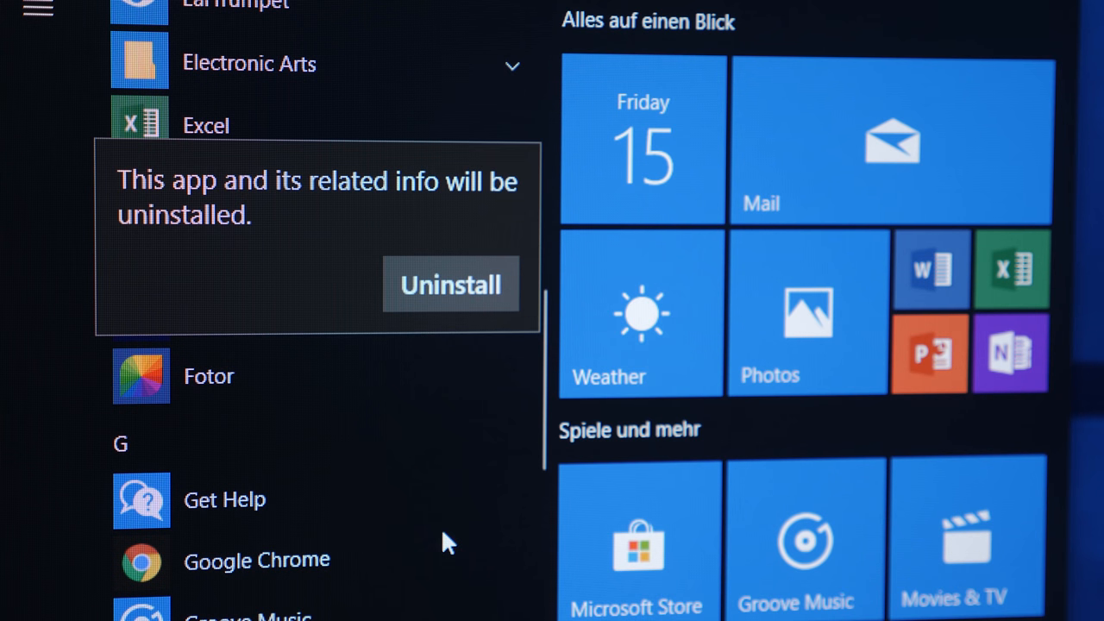
{"action": "mouse_move", "coordinate": [470, 285]}
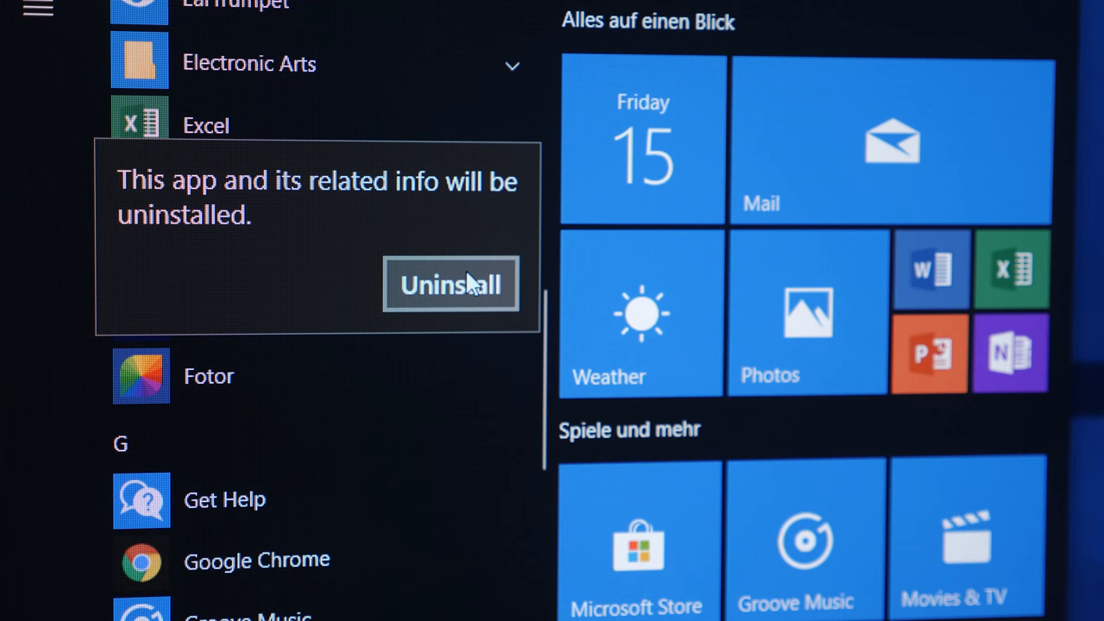
{"action": "left_click", "coordinate": [450, 285]}
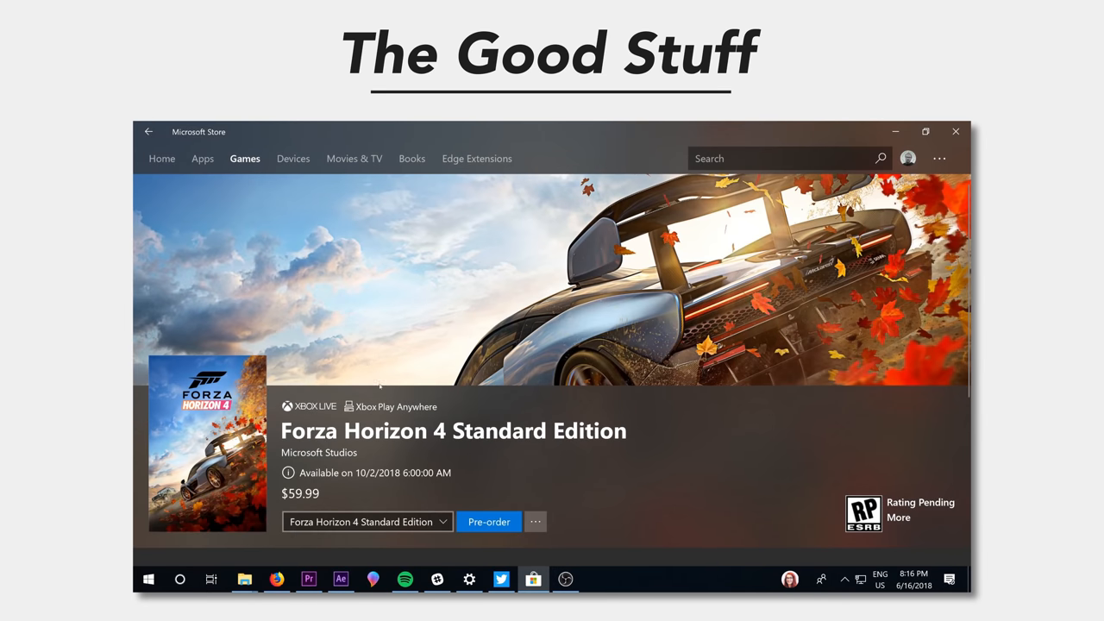
{"action": "mouse_move", "coordinate": [451, 405]}
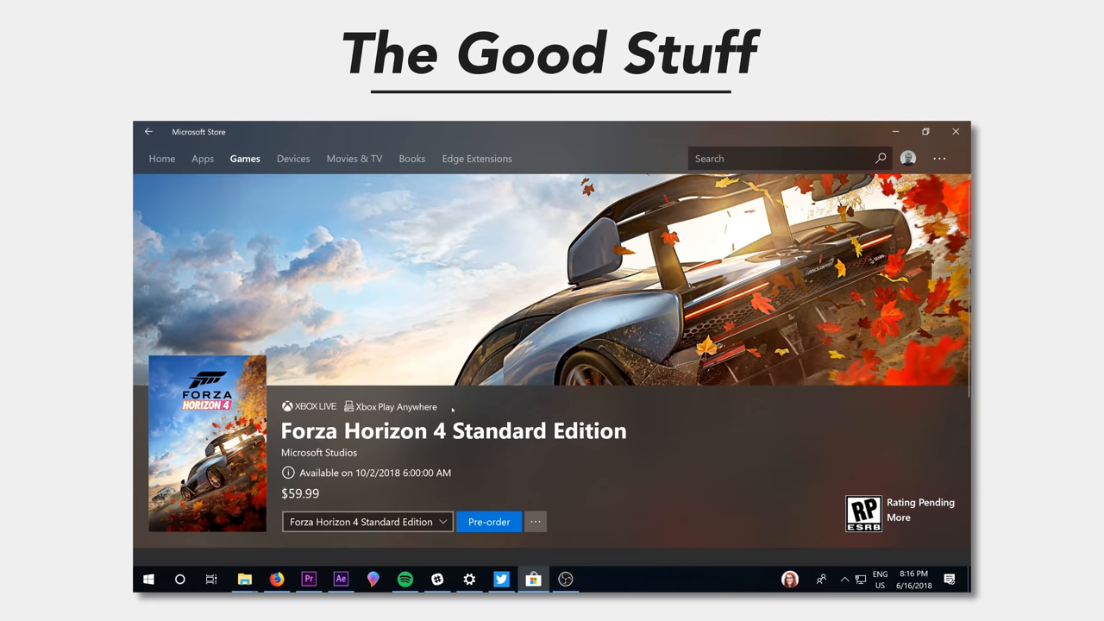
Open and browse the Xbox Game Pass $1 deal page.
{"action": "left_click", "coordinate": [162, 158]}
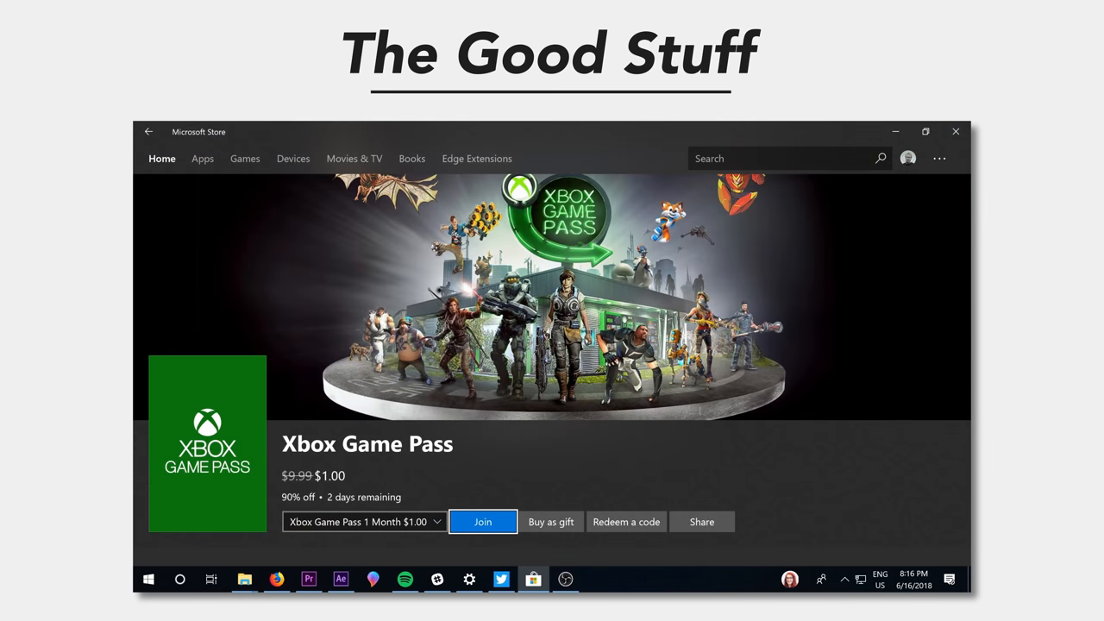
{"action": "scroll", "scroll_direction": "down", "scroll_amount": 3}
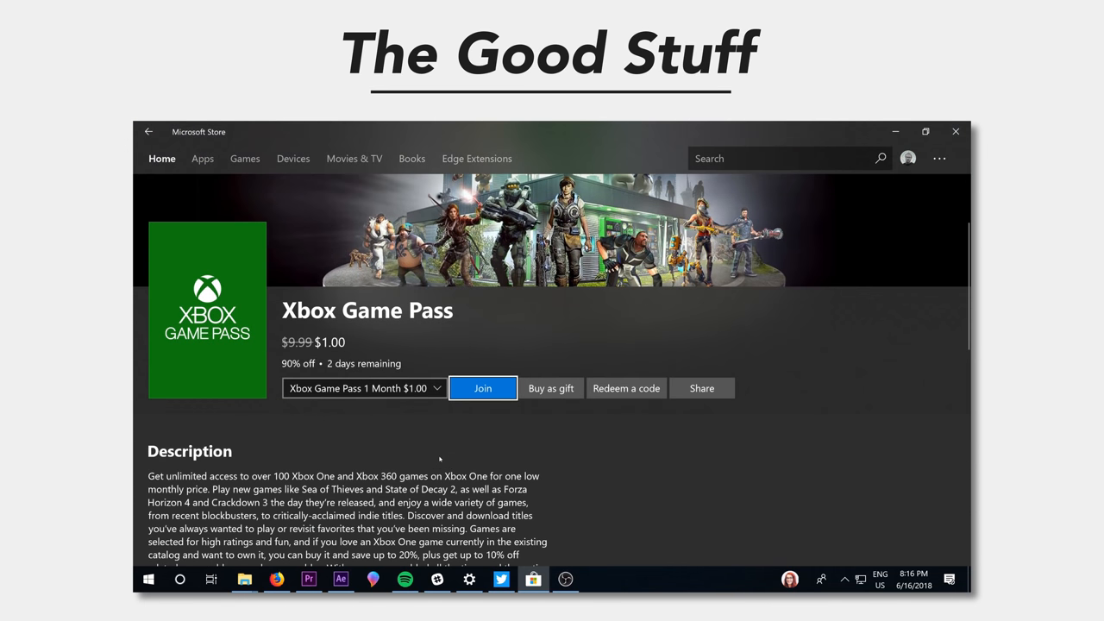
{"action": "left_click", "coordinate": [362, 388]}
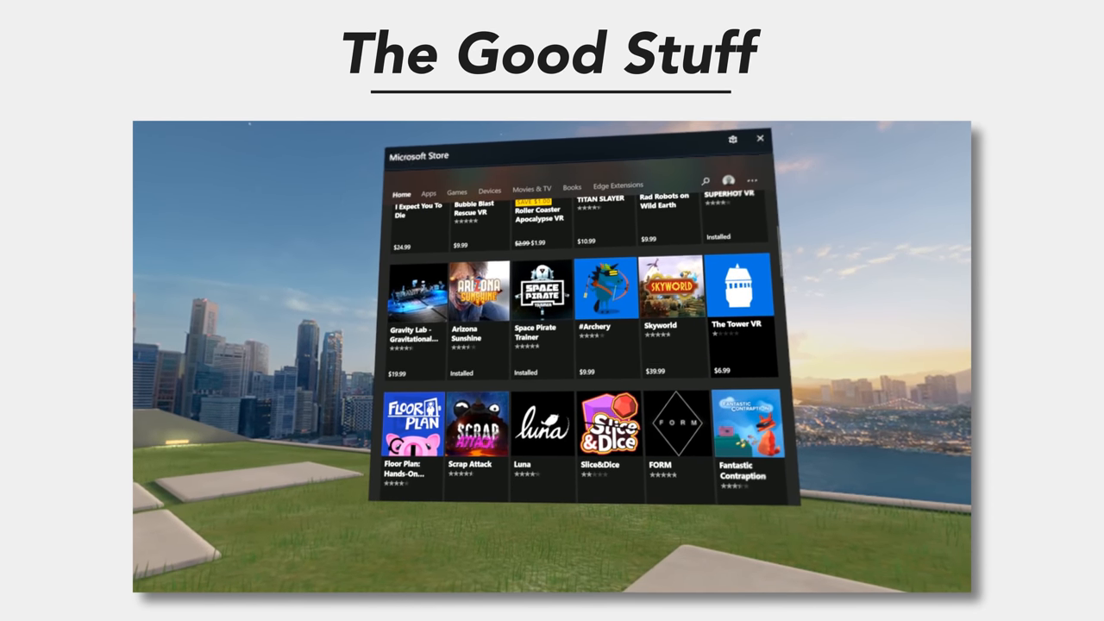
Open Space Pirate Trainer and scroll down to its screenshots and trailer.
{"action": "left_click", "coordinate": [541, 289]}
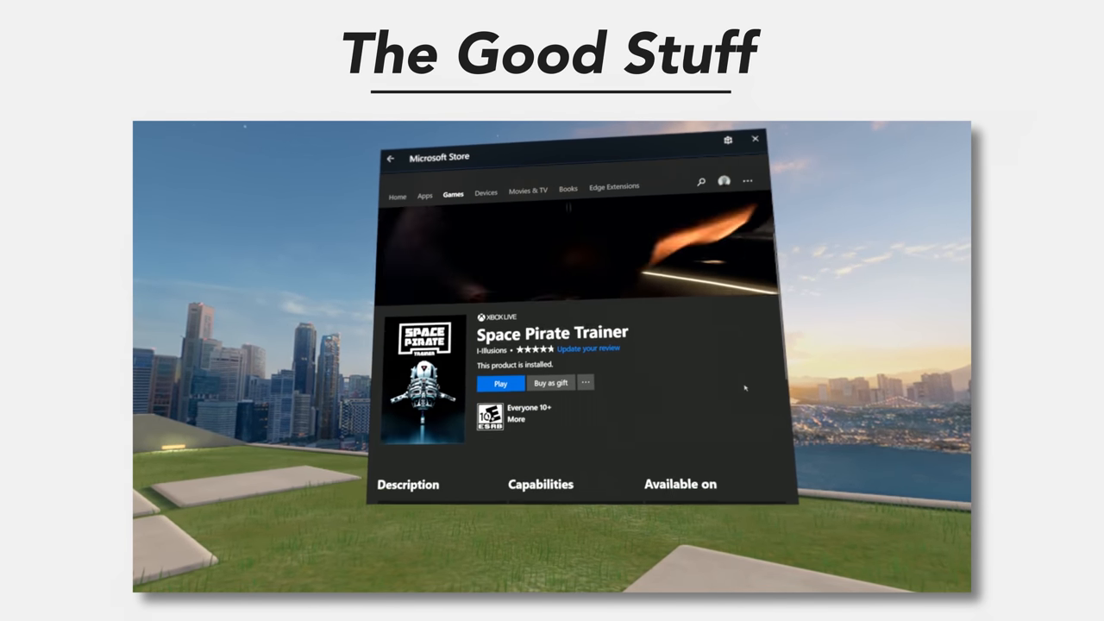
{"action": "scroll", "scroll_direction": "down", "scroll_amount": 3}
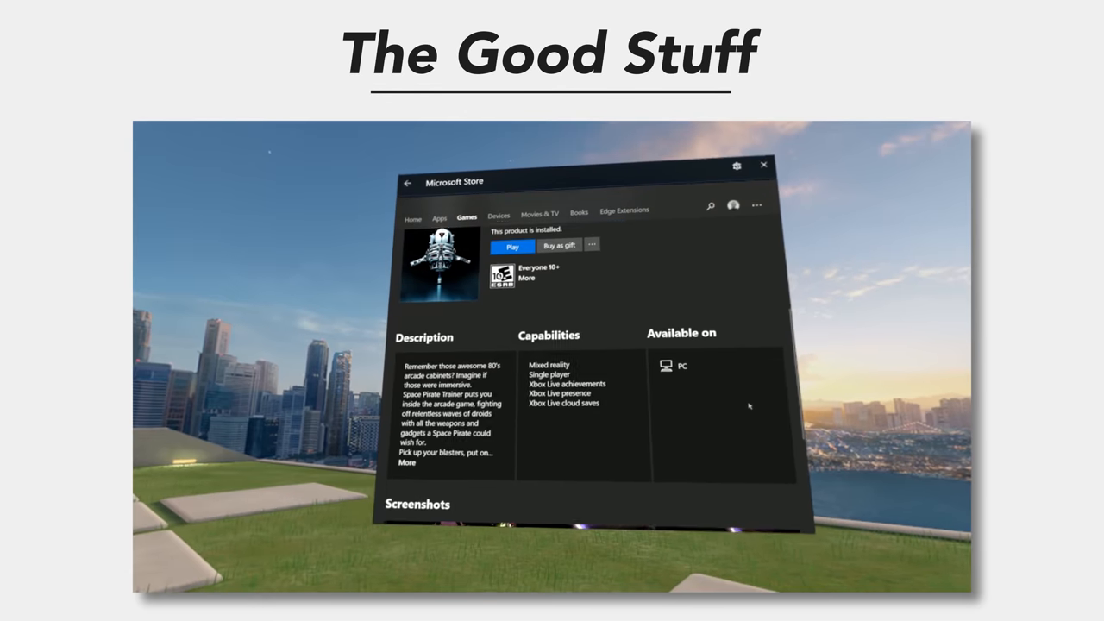
{"action": "scroll", "scroll_direction": "down", "scroll_amount": 3}
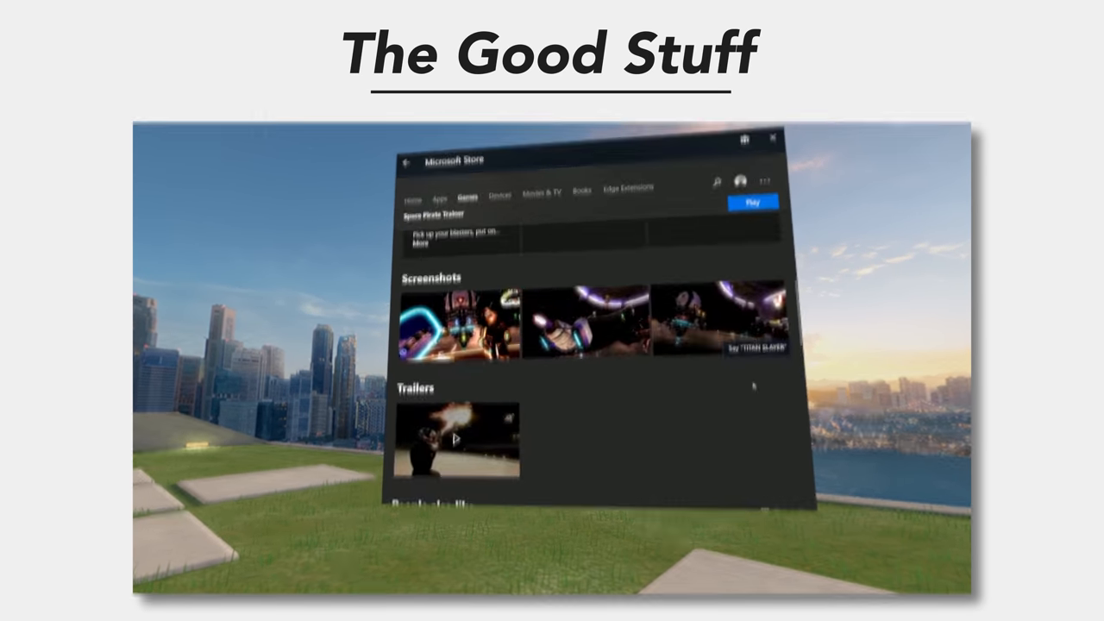
Bring Battle.net forward to Diablo III's patch download progress.
{"action": "left_click", "coordinate": [438, 579]}
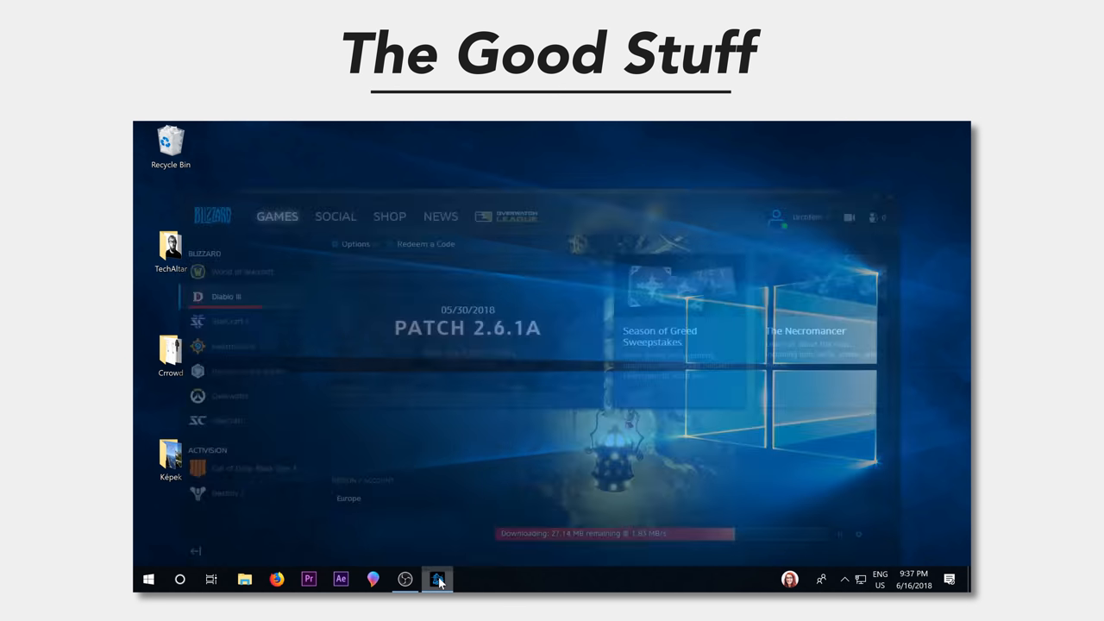
{"action": "left_click", "coordinate": [437, 579]}
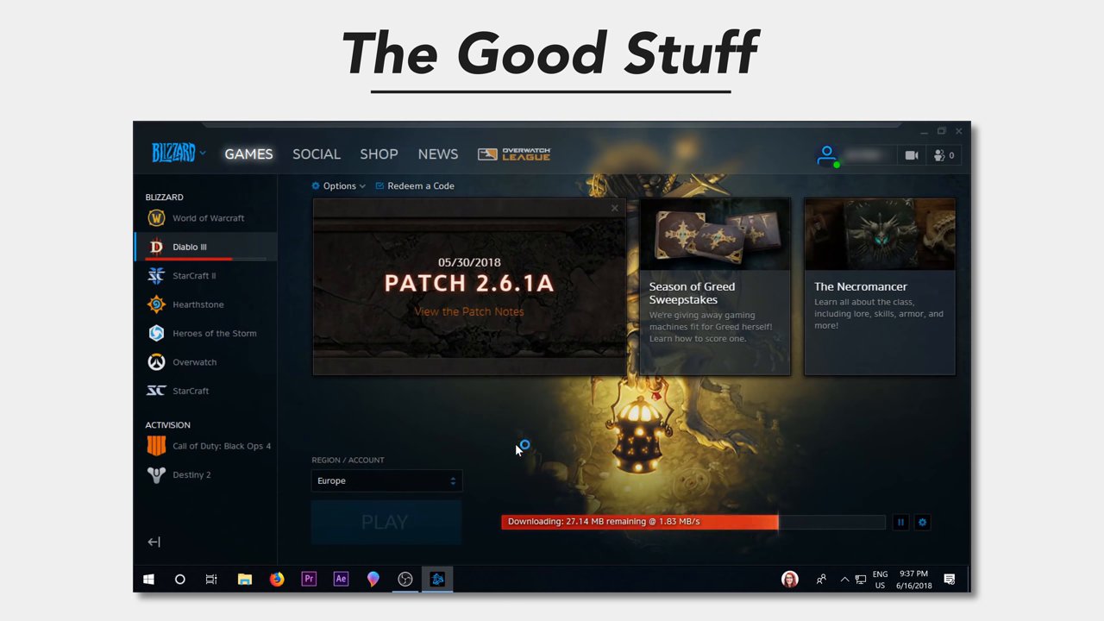
{"action": "mouse_move", "coordinate": [655, 526]}
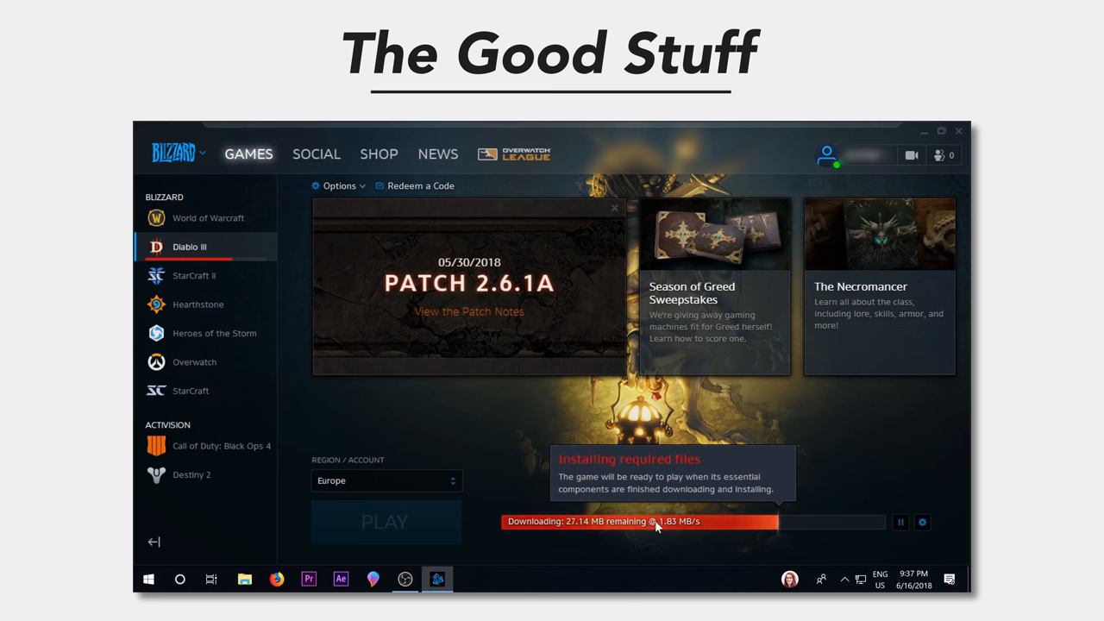
{"action": "mouse_move", "coordinate": [502, 430]}
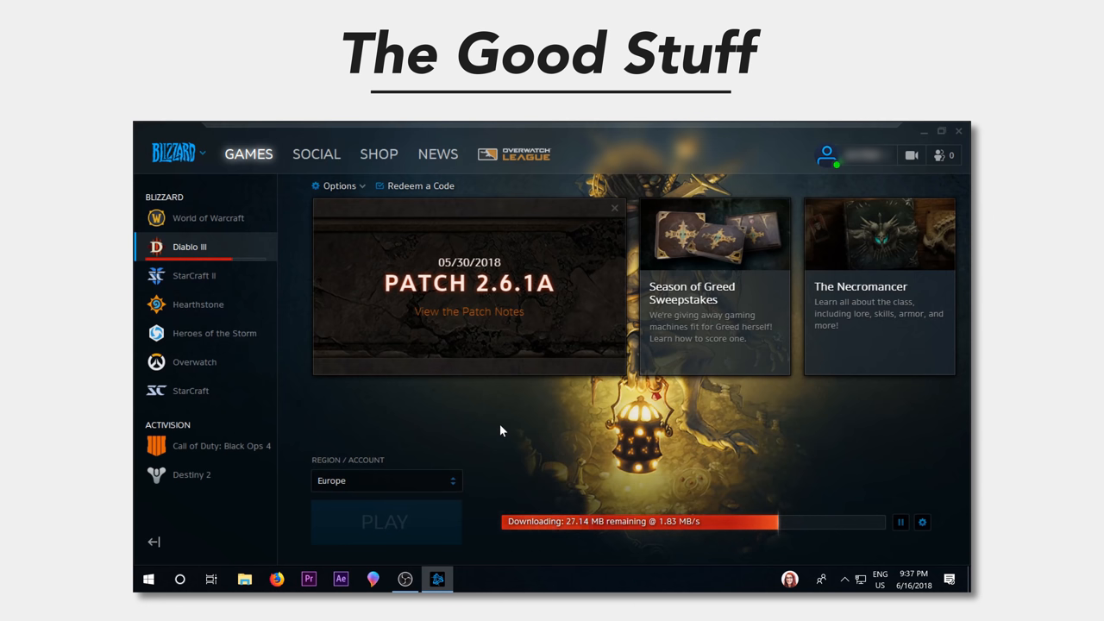
{"action": "mouse_move", "coordinate": [295, 268]}
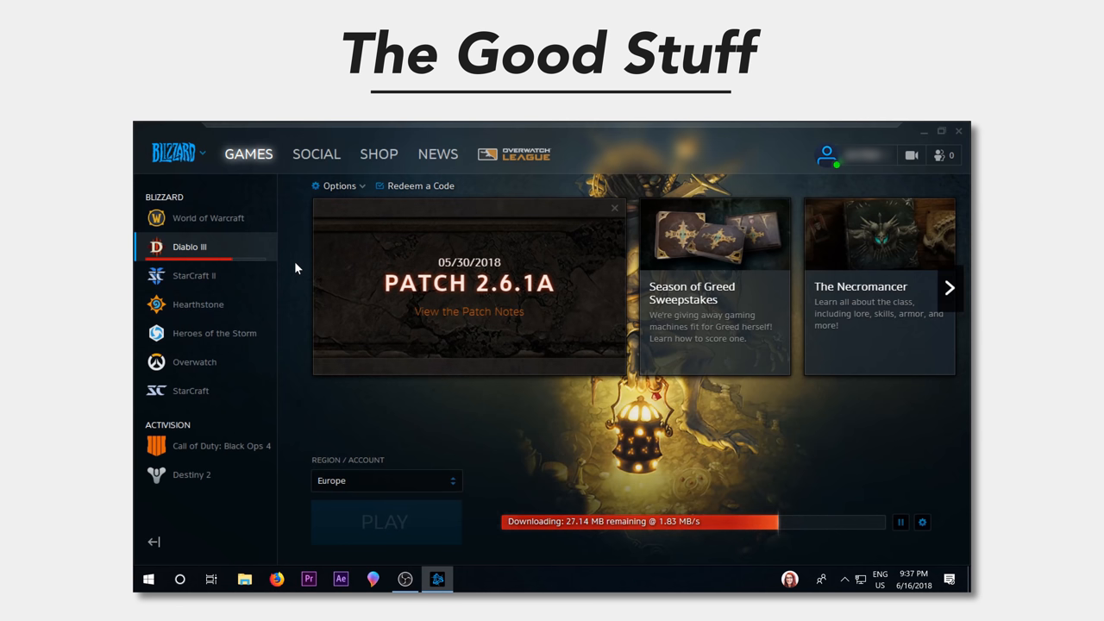
{"action": "left_click", "coordinate": [208, 217]}
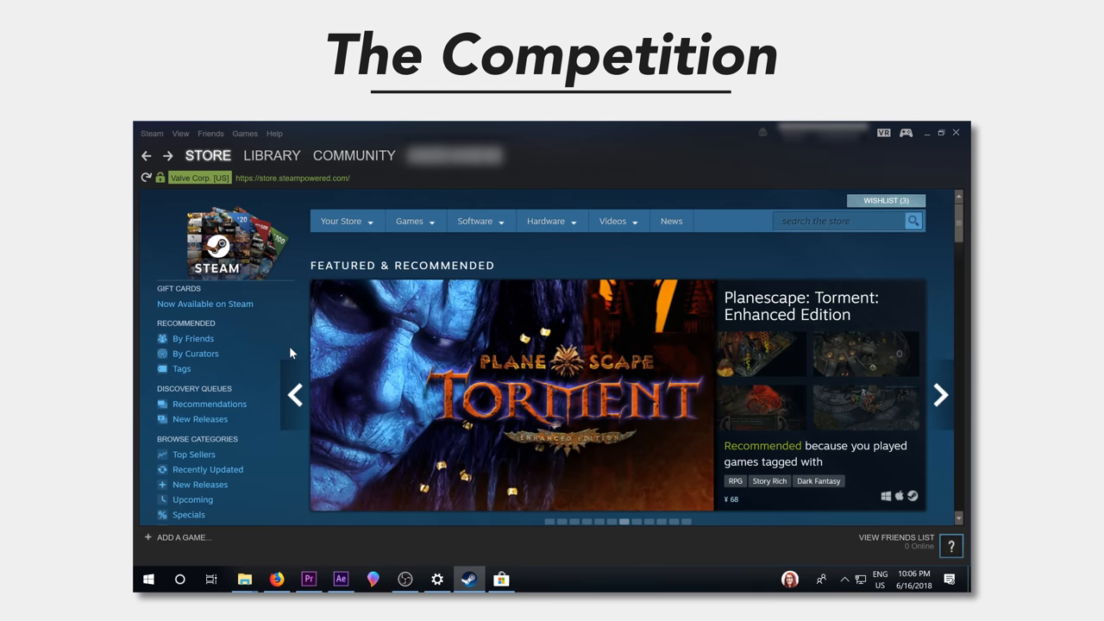
Browse all Steam special offers and open the ARK: Survival Evolved listing.
{"action": "scroll", "scroll_direction": "down", "scroll_amount": 3}
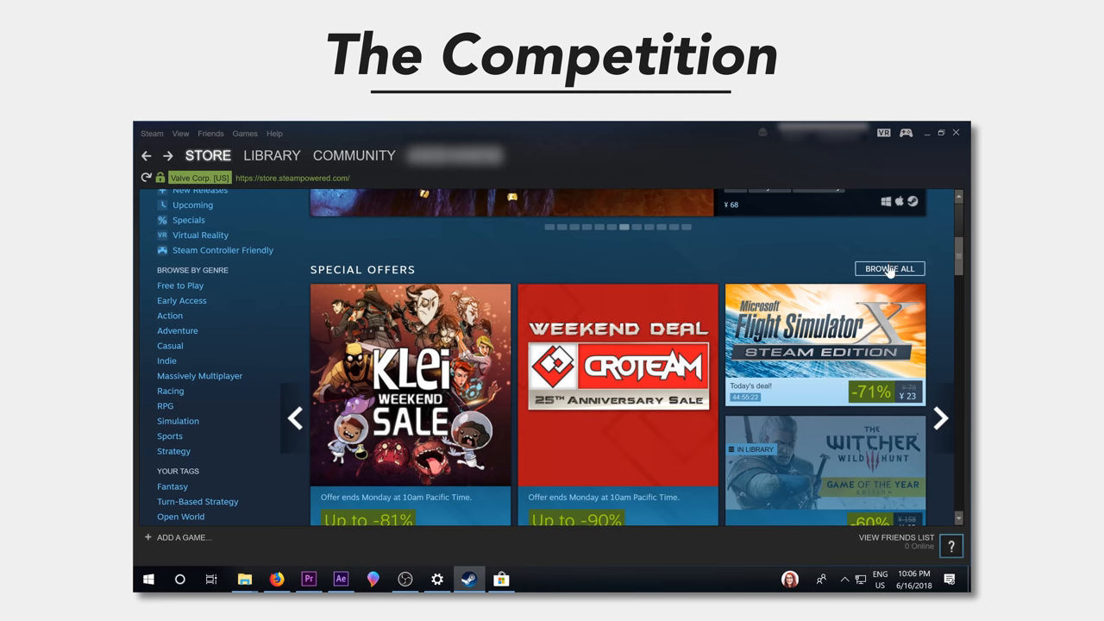
{"action": "left_click", "coordinate": [889, 268]}
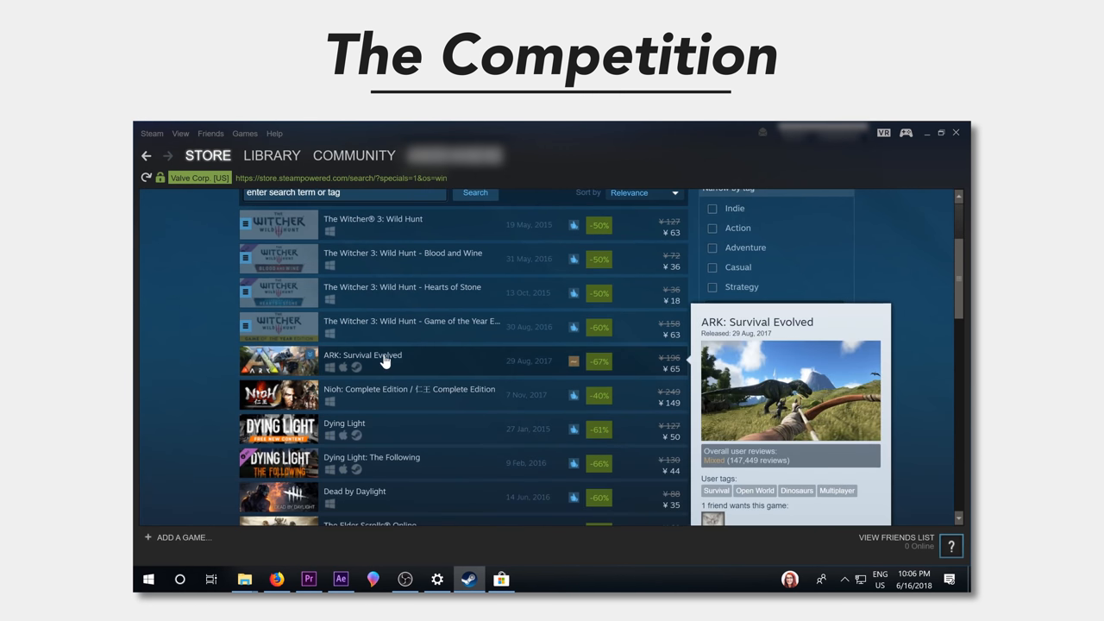
{"action": "left_click", "coordinate": [362, 355]}
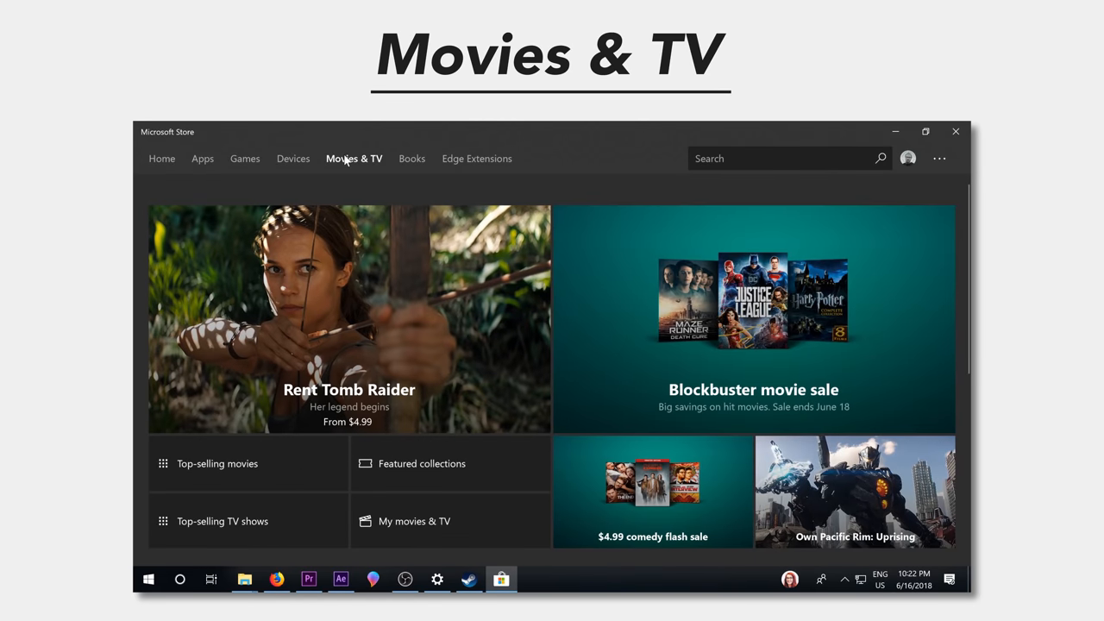
On Black Panther (2018), pick a video quality and scroll down to bundles and reviews.
{"action": "scroll", "scroll_direction": "down", "scroll_amount": 3}
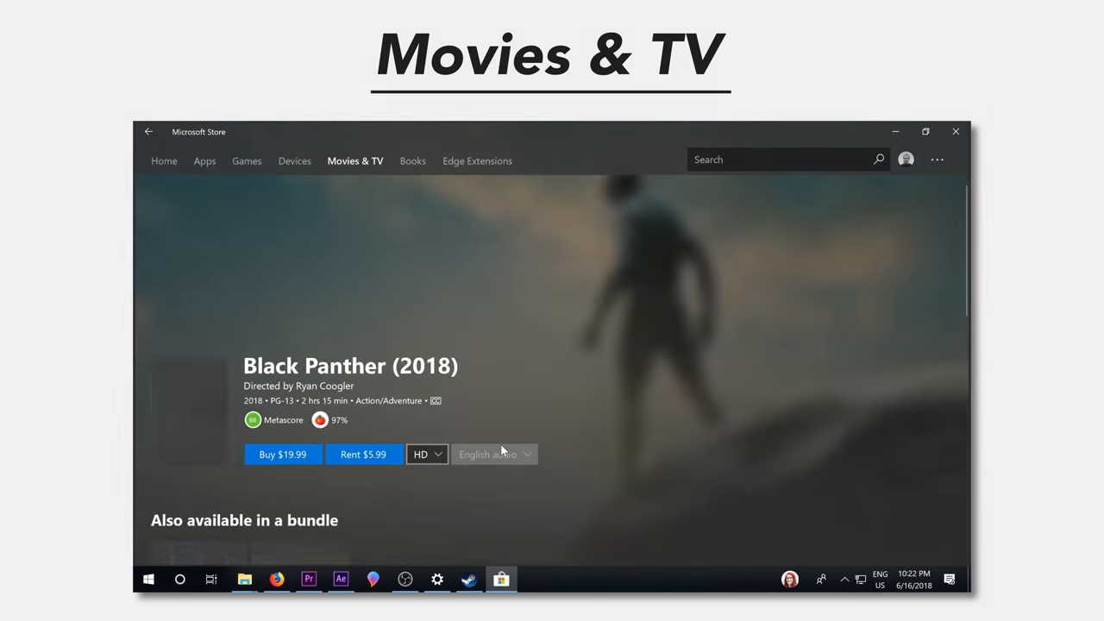
{"action": "left_click", "coordinate": [426, 454]}
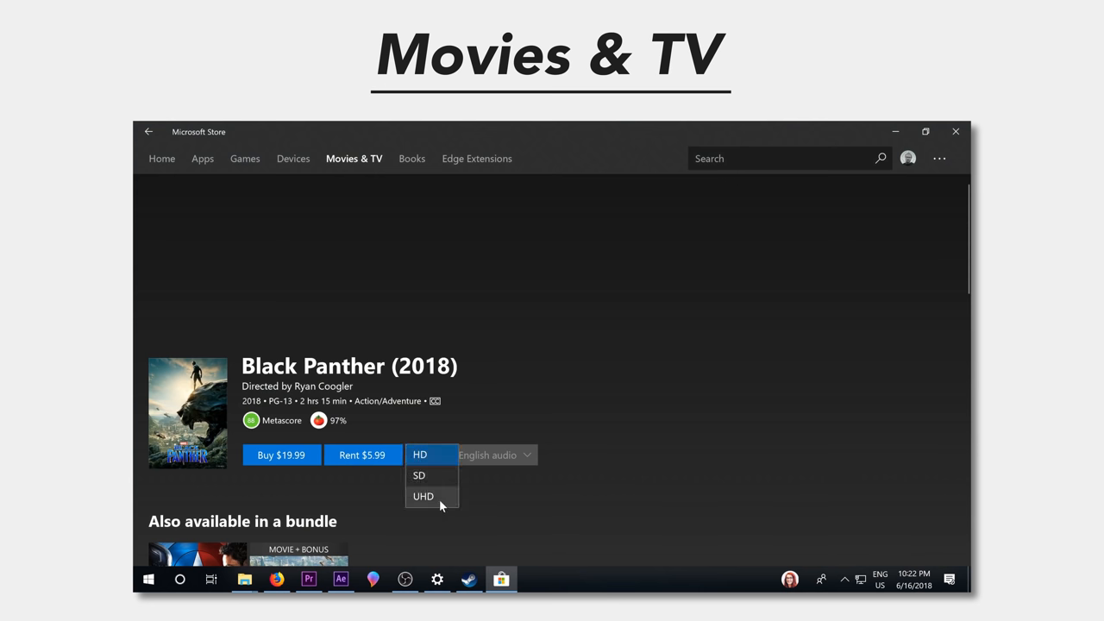
{"action": "left_click", "coordinate": [424, 496]}
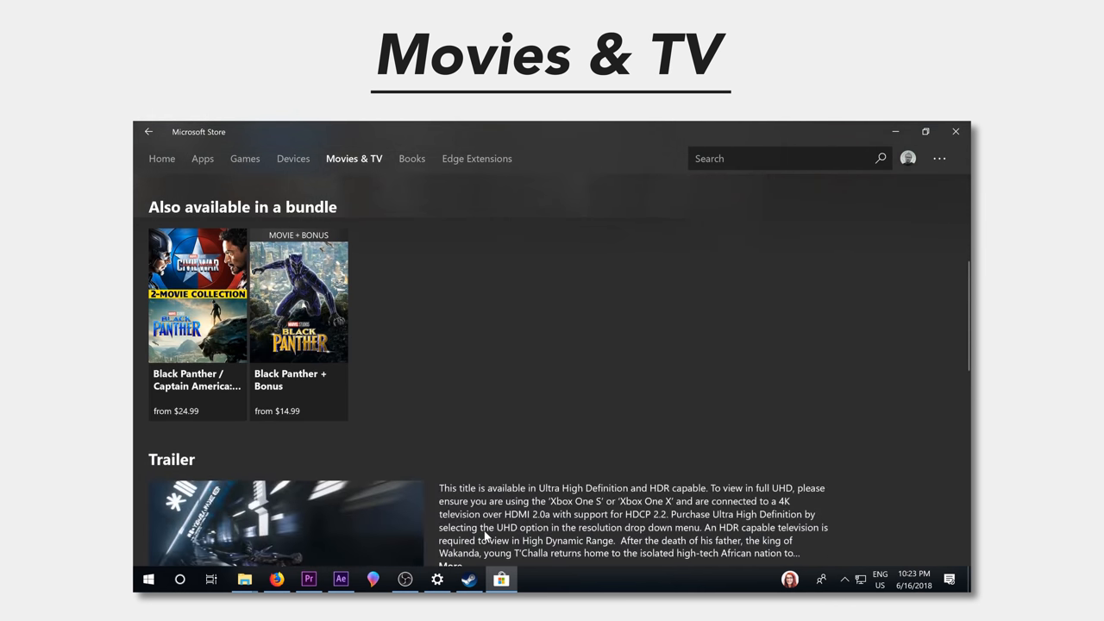
{"action": "scroll", "scroll_direction": "down", "scroll_amount": 3}
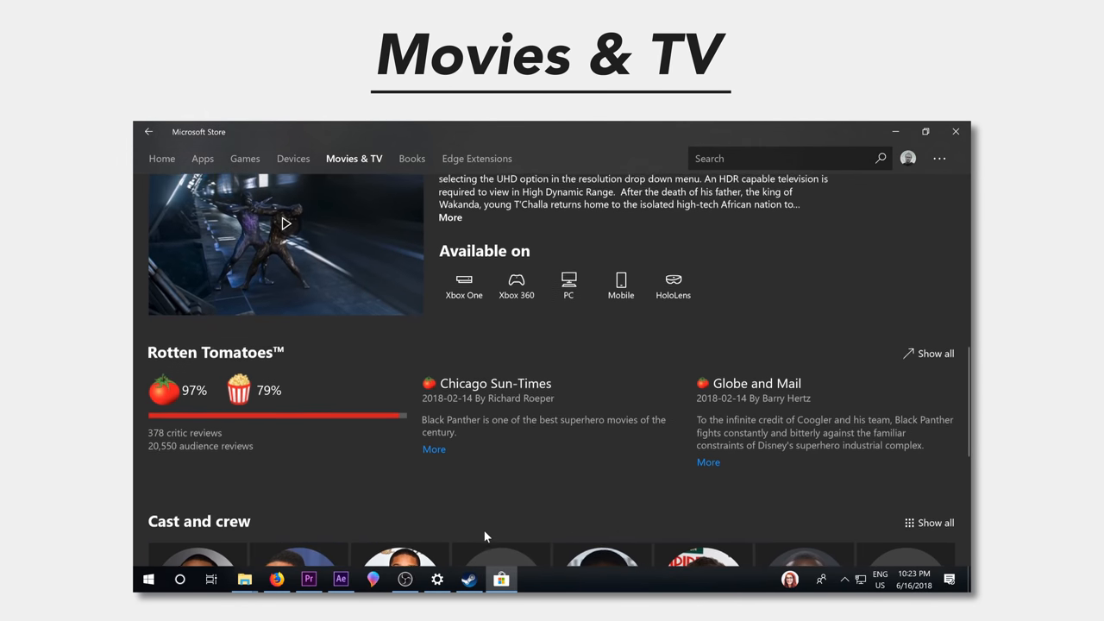